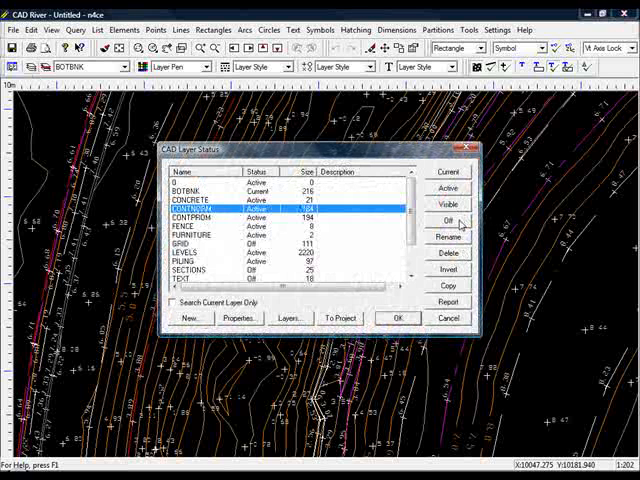
# - Close the CAD Layer Status dialog to return to the survey drawing
pyautogui.click(448, 220)
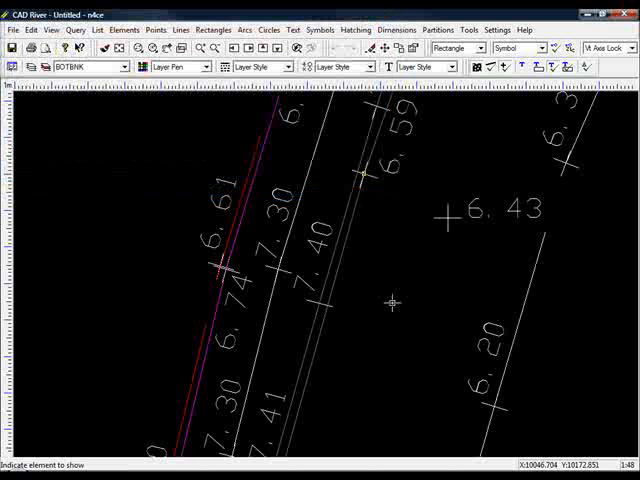
pyautogui.moveTo(330, 304)
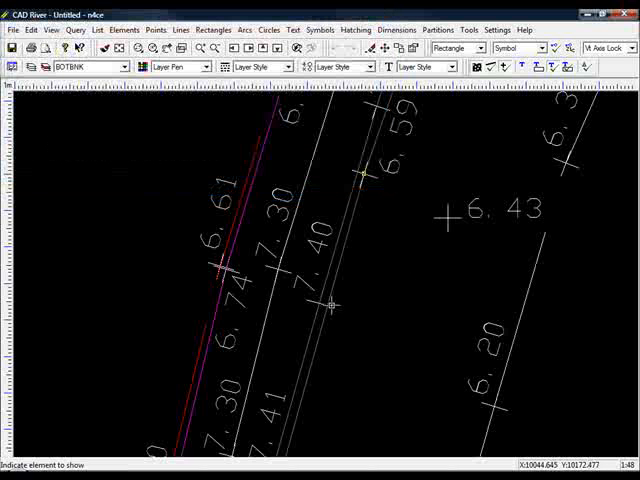
pyautogui.click(332, 304)
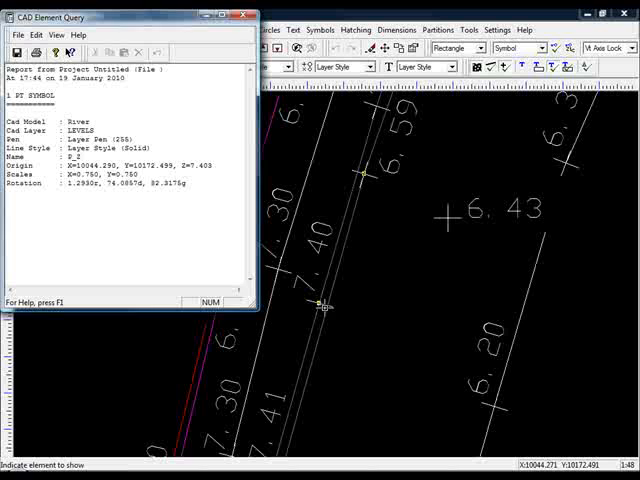
pyautogui.click(244, 16)
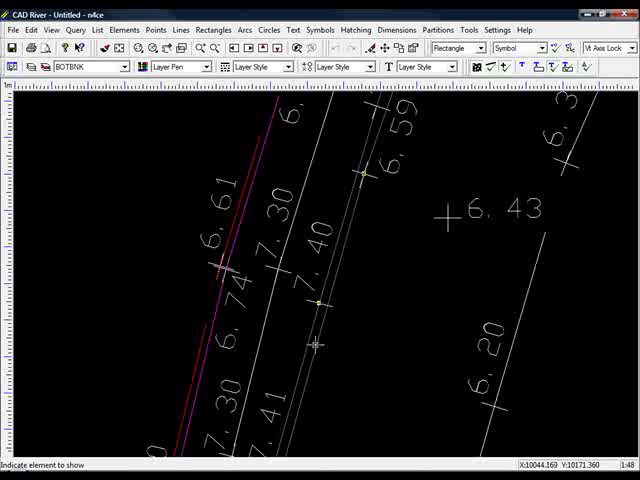
pyautogui.moveTo(300, 330)
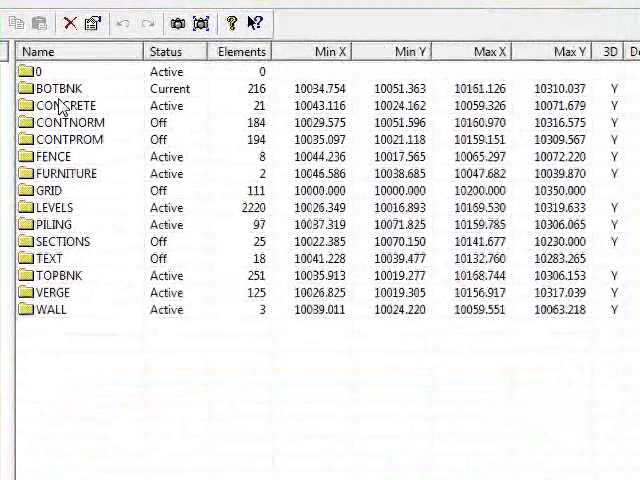
# - Rename BOTBNK, PILING, TOPBNK and WALL layers to BB, PI, TB and WL
pyautogui.doubleClick(56, 88)
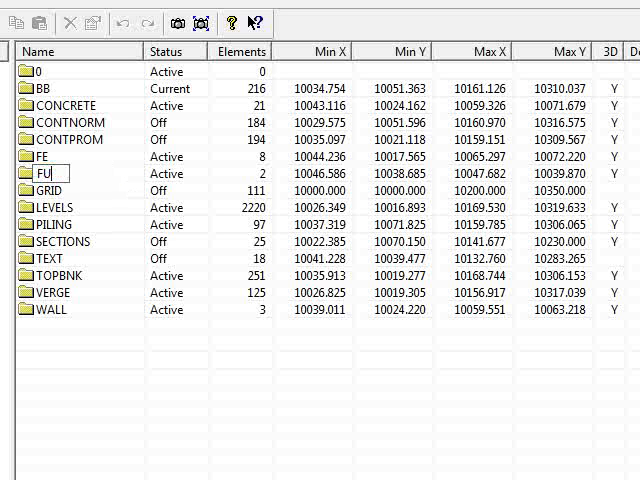
pyautogui.click(56, 224)
pyautogui.write('PI')
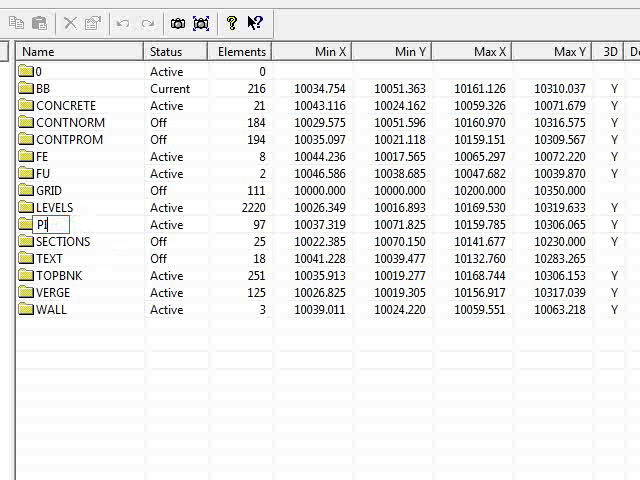
pyautogui.click(64, 276)
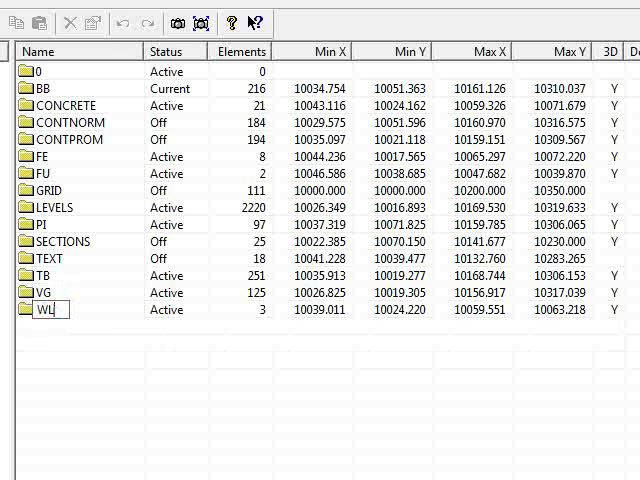
pyautogui.click(40, 310)
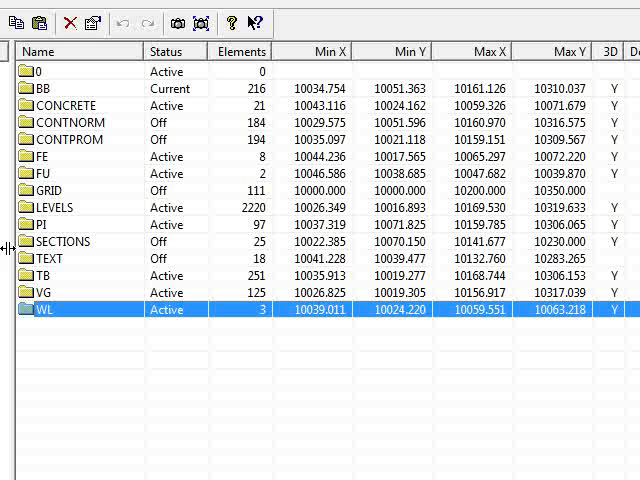
# - Rename the CONCRETE layer to CO
pyautogui.click(64, 104)
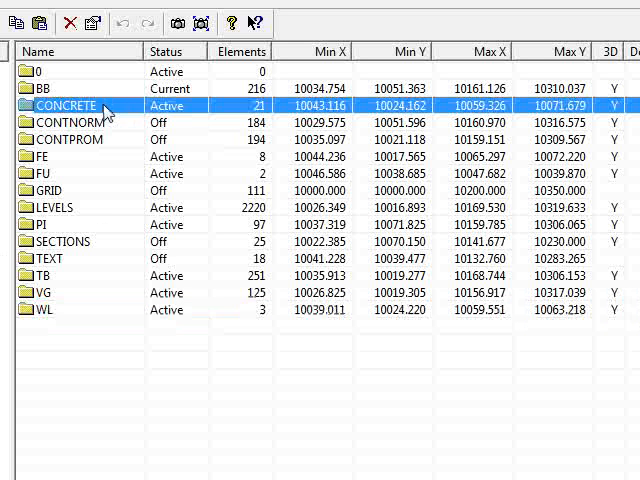
pyautogui.doubleClick(66, 104)
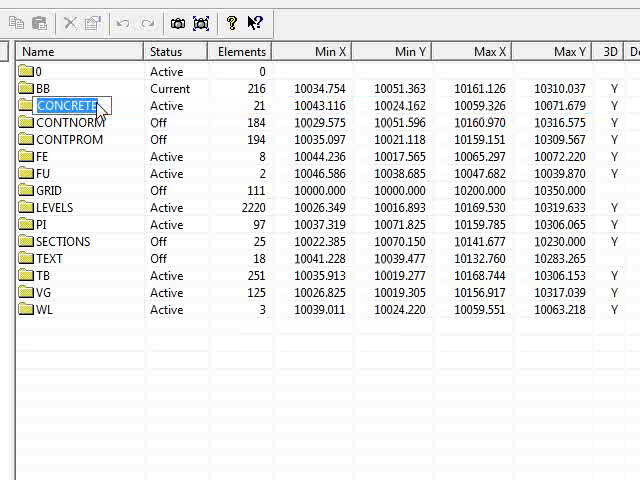
pyautogui.click(40, 88)
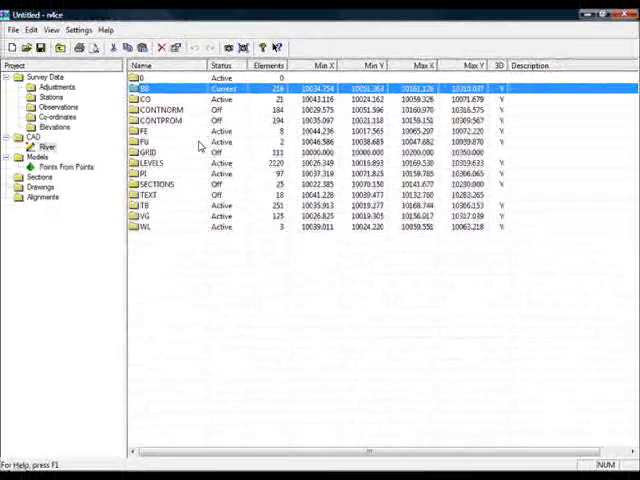
# - Create a new model named Points From Lines from the Models group
pyautogui.rightClick(42, 156)
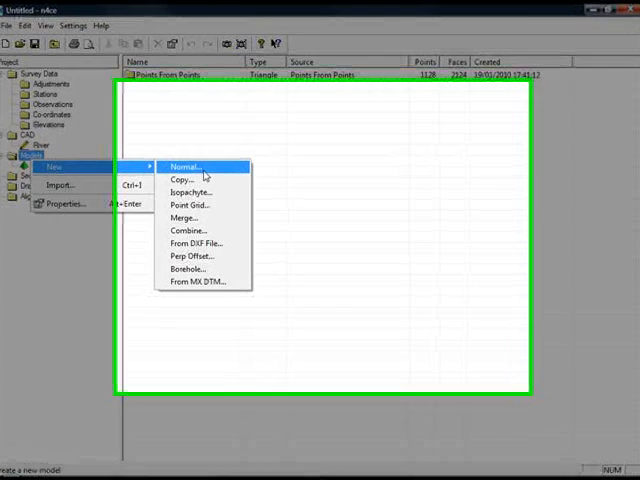
pyautogui.click(184, 166)
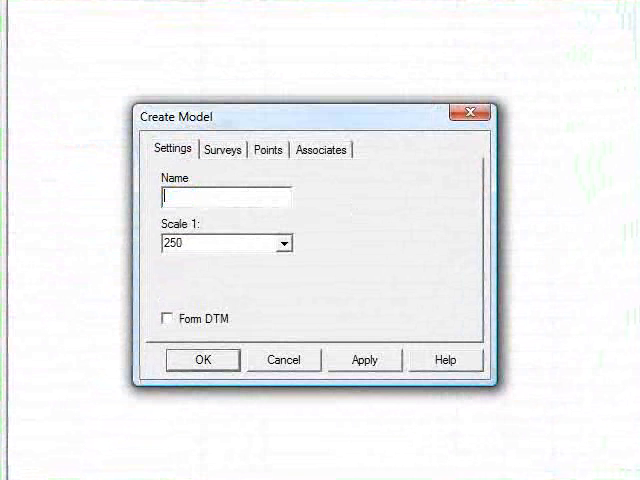
pyautogui.write('Points')
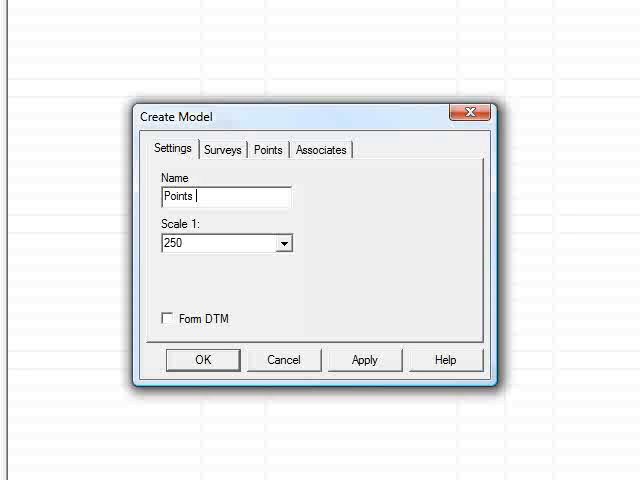
pyautogui.write('From Lines')
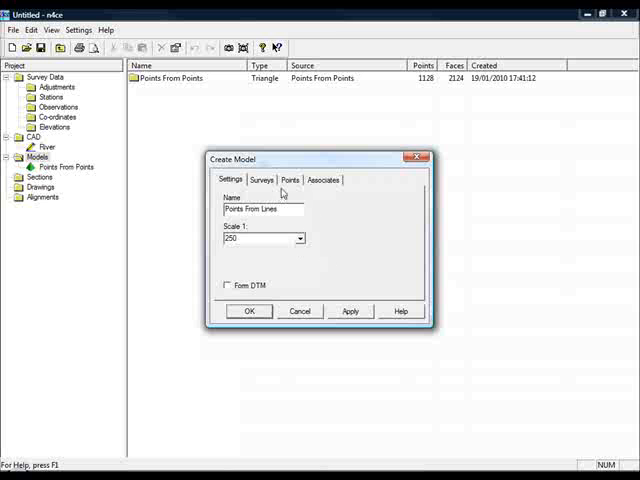
pyautogui.click(248, 312)
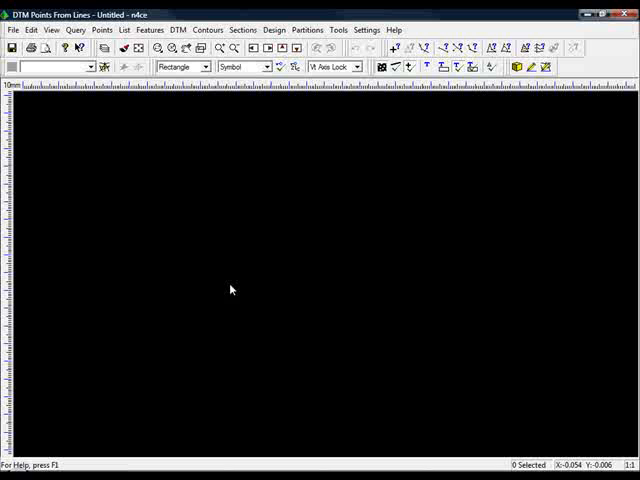
pyautogui.click(52, 28)
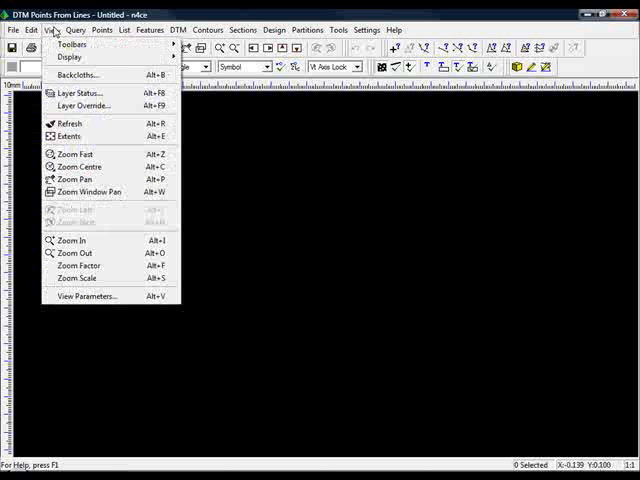
pyautogui.click(76, 74)
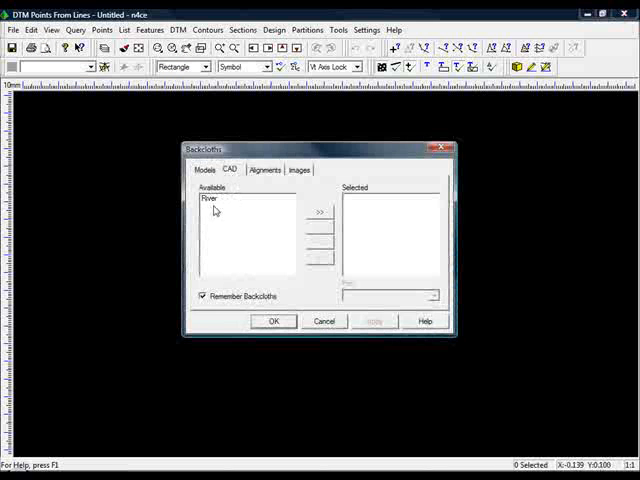
pyautogui.click(316, 216)
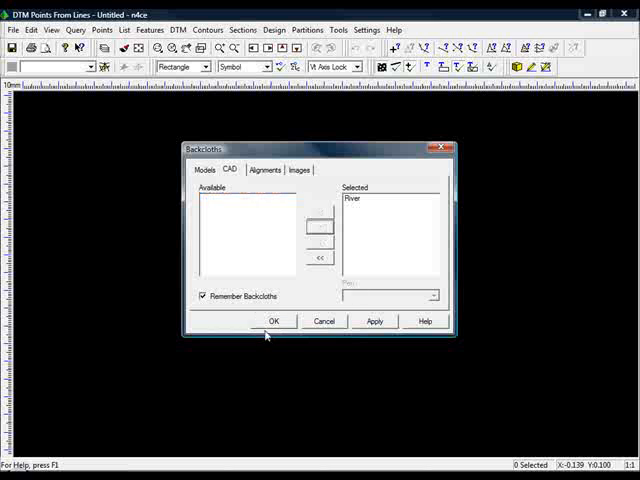
pyautogui.click(276, 320)
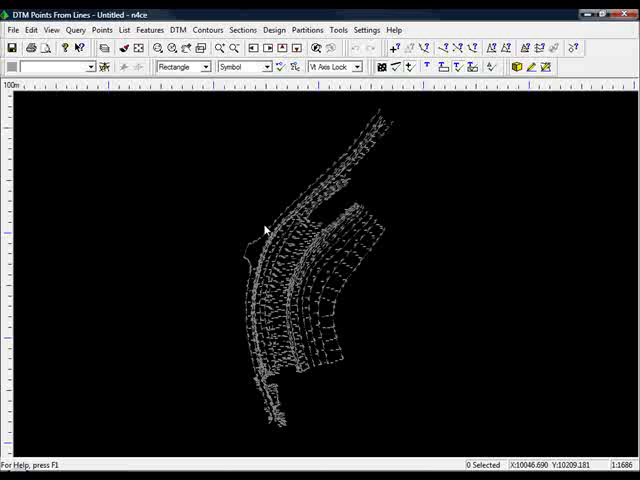
pyautogui.moveTo(440, 212)
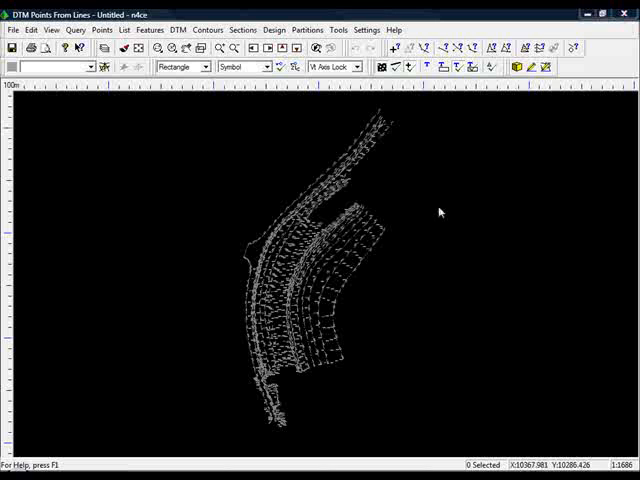
pyautogui.moveTo(416, 252)
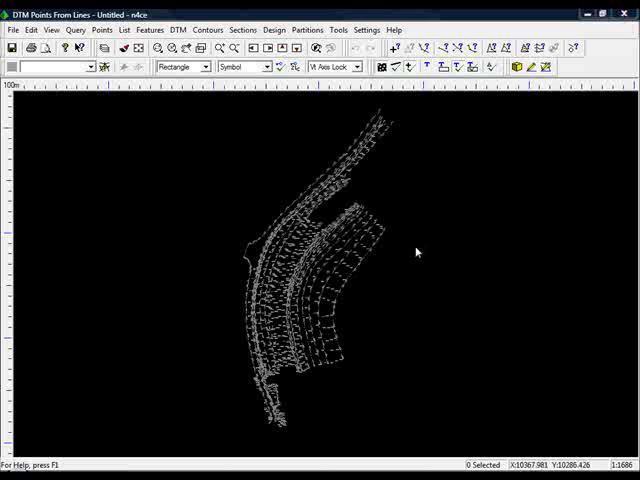
pyautogui.moveTo(424, 188)
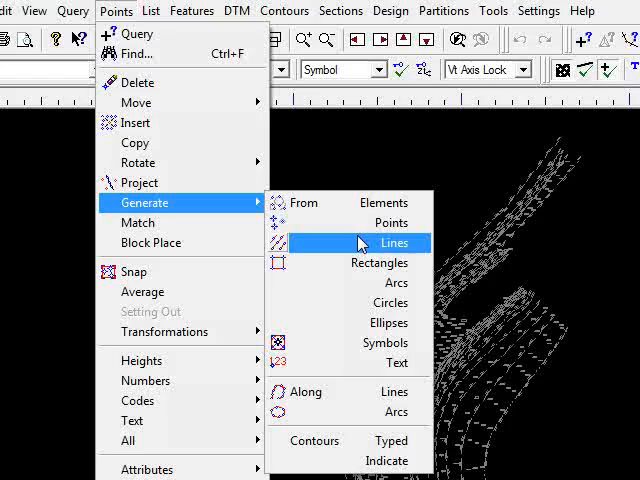
# - In Generate From Lines, take each point's code from its layer rather than an assigned code
pyautogui.click(392, 242)
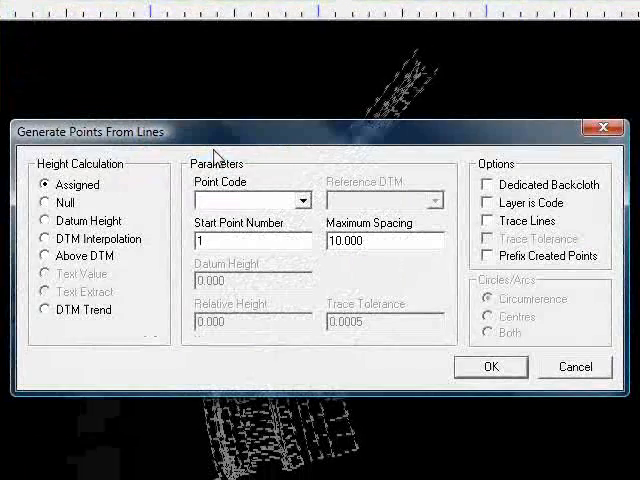
pyautogui.moveTo(90, 196)
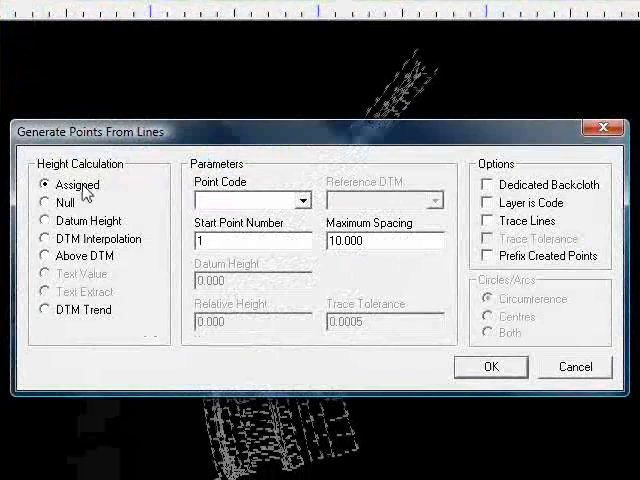
pyautogui.click(312, 200)
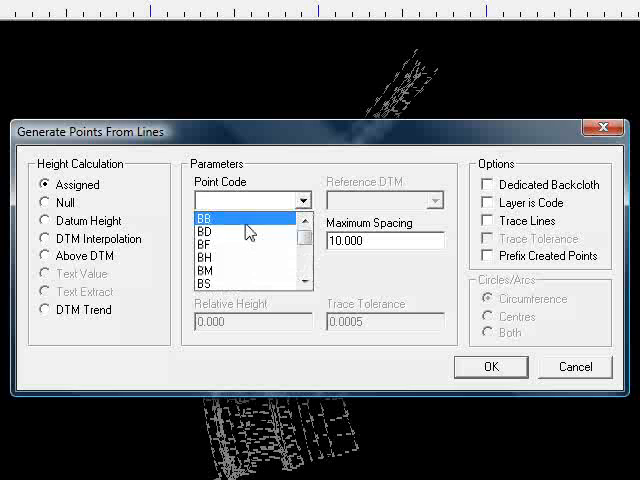
pyautogui.click(248, 216)
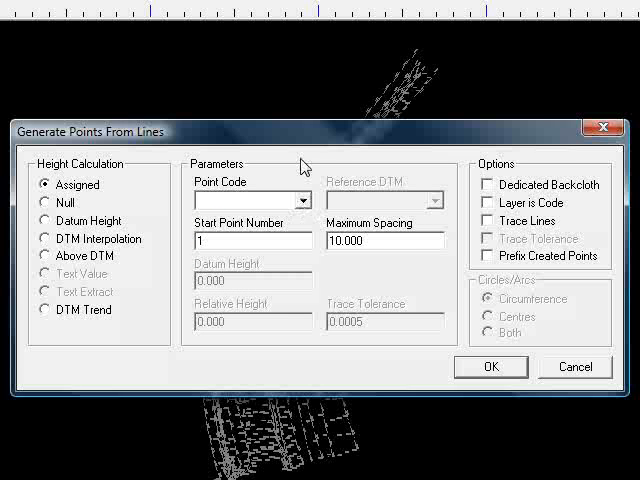
pyautogui.moveTo(510, 208)
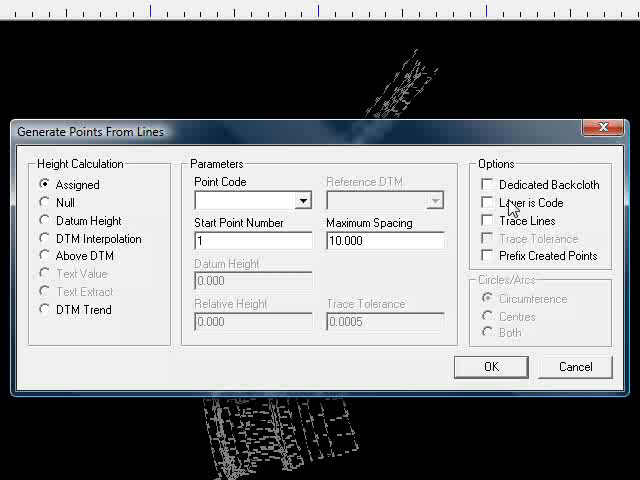
pyautogui.click(488, 204)
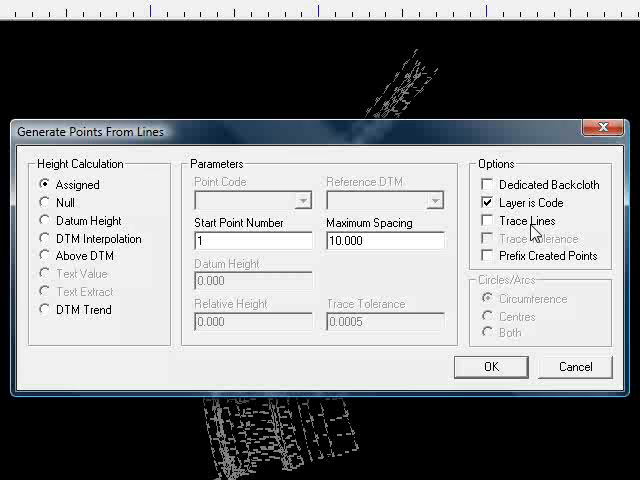
# - Enable Trace Lines, clear Maximum Spacing and generate the points
pyautogui.click(488, 220)
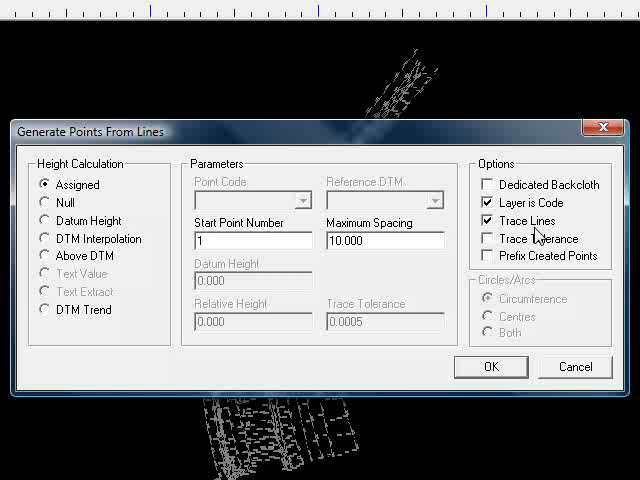
pyautogui.tripleClick(384, 240)
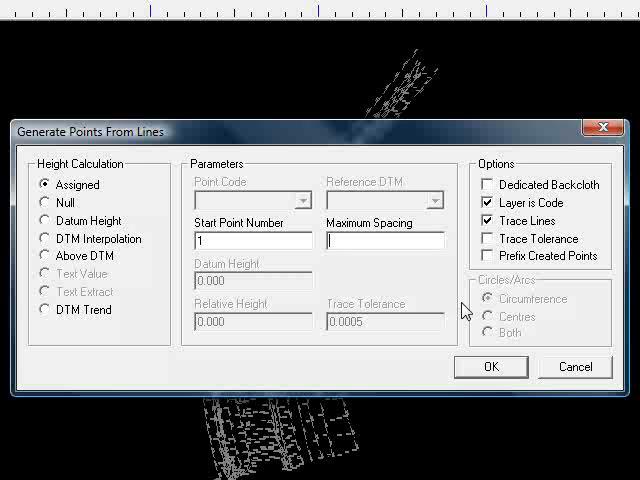
pyautogui.click(492, 366)
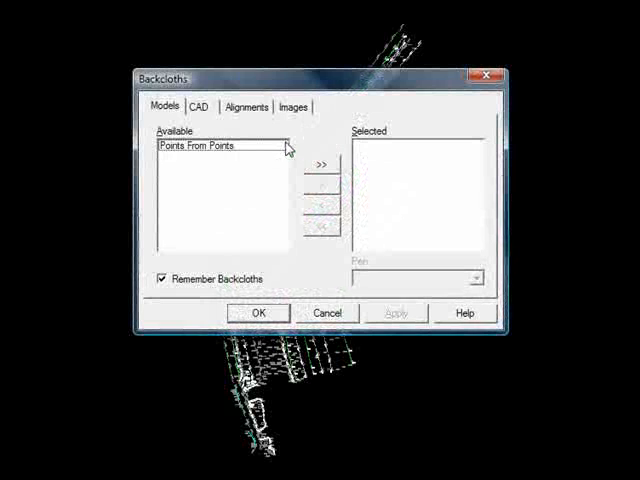
pyautogui.click(198, 108)
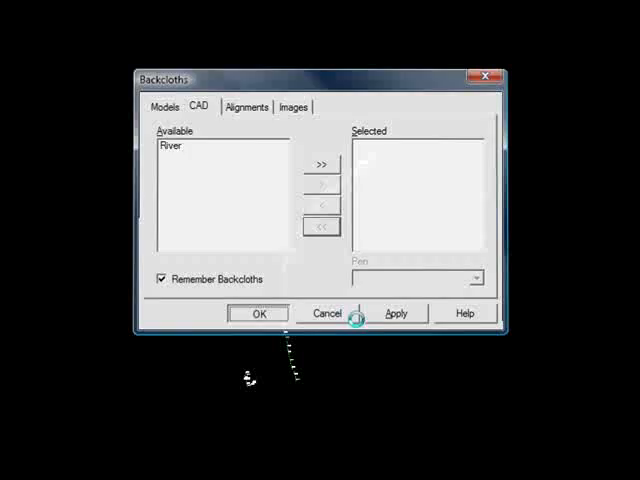
pyautogui.click(258, 312)
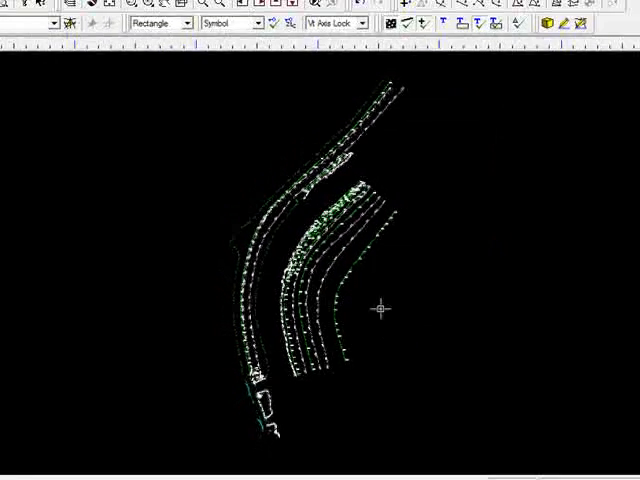
# - List the undefined feature codes CO21, CO22, PI19 and PI20
pyautogui.click(150, 30)
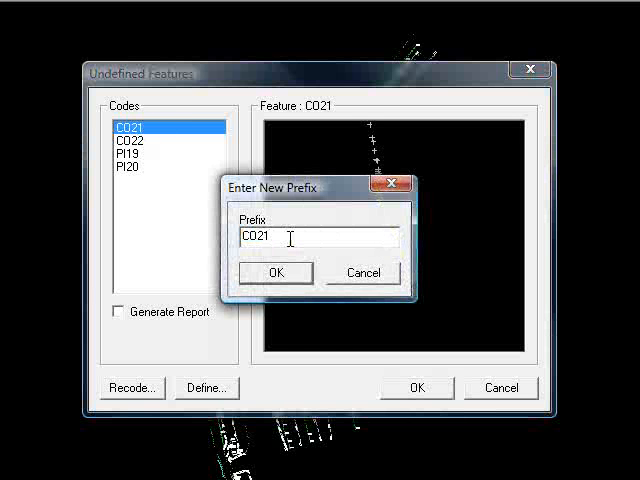
# - Define CO as a feature prefix drawn as a line
pyautogui.click(276, 272)
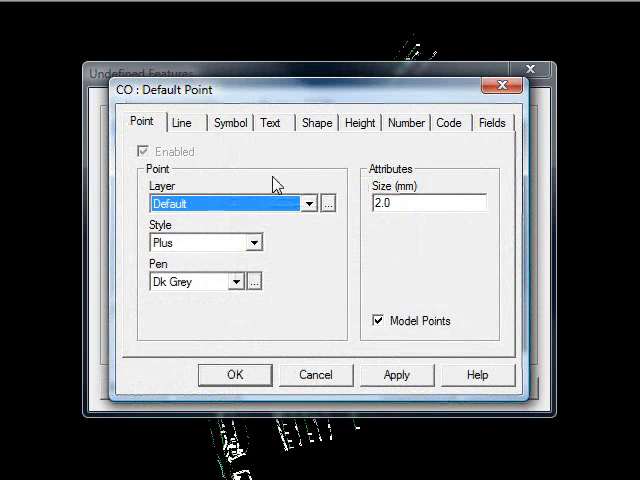
pyautogui.click(180, 122)
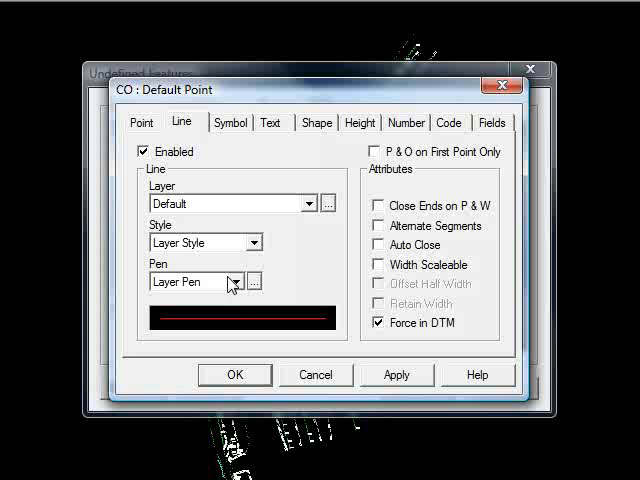
pyautogui.click(236, 280)
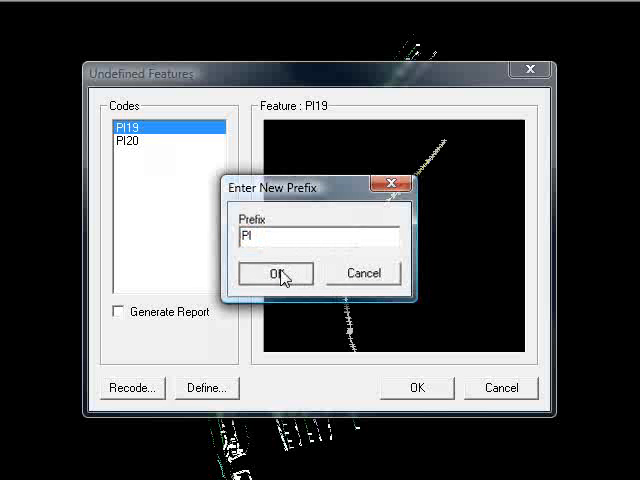
# - Define PI as a feature prefix with line drawing enabled
pyautogui.click(274, 272)
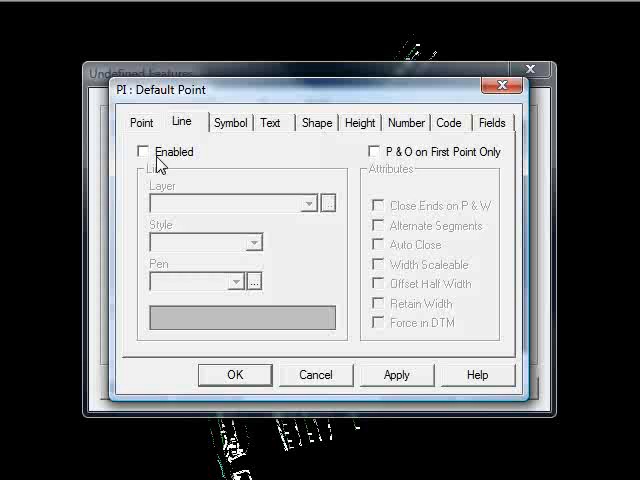
pyautogui.click(144, 152)
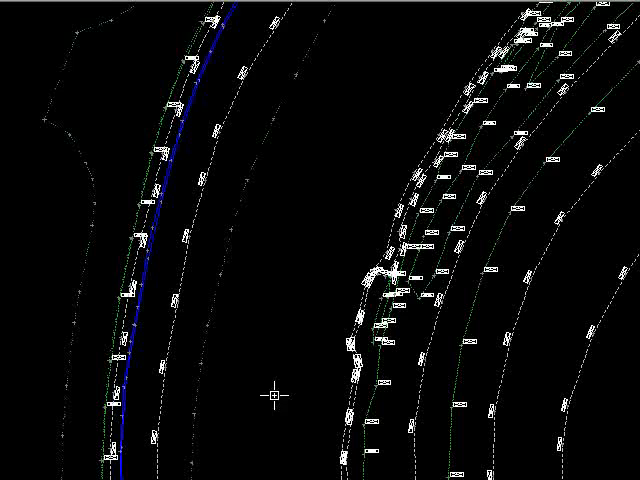
pyautogui.moveTo(320, 168)
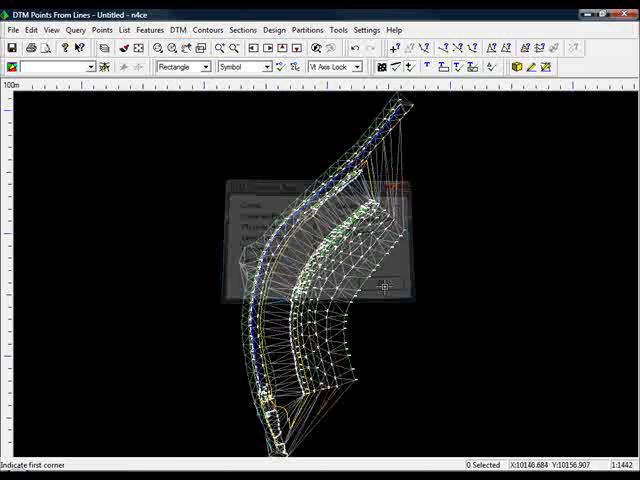
# - Delete DTM triangles crossed by a line and rotate the surface in 3D
pyautogui.click(178, 28)
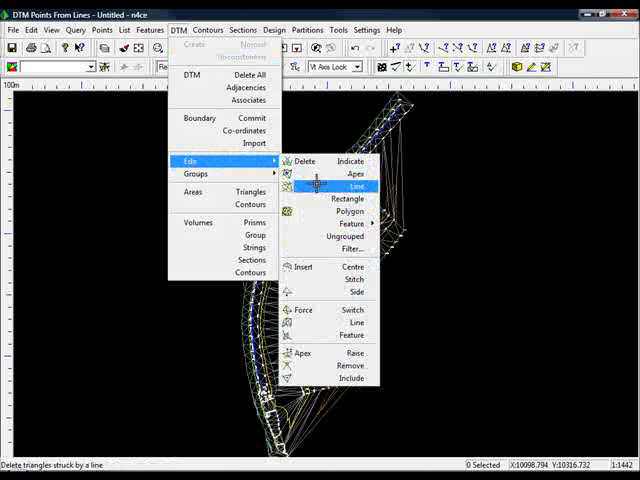
pyautogui.click(348, 198)
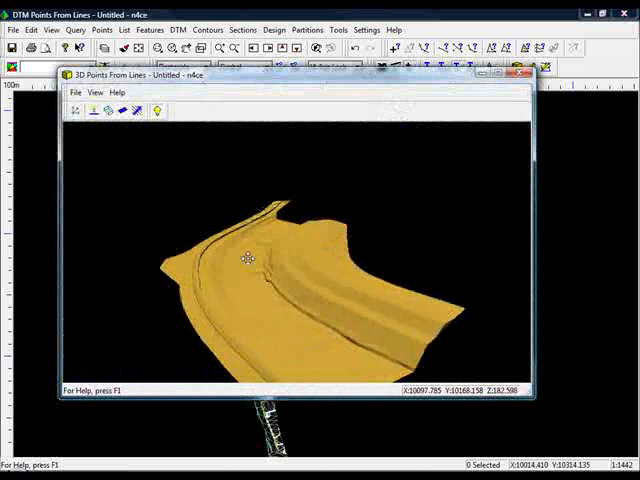
pyautogui.moveTo(248, 258); pyautogui.dragTo(178, 270)
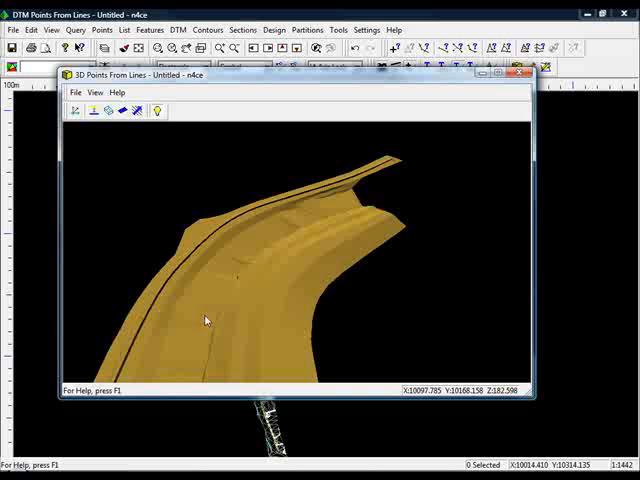
pyautogui.moveTo(316, 240)
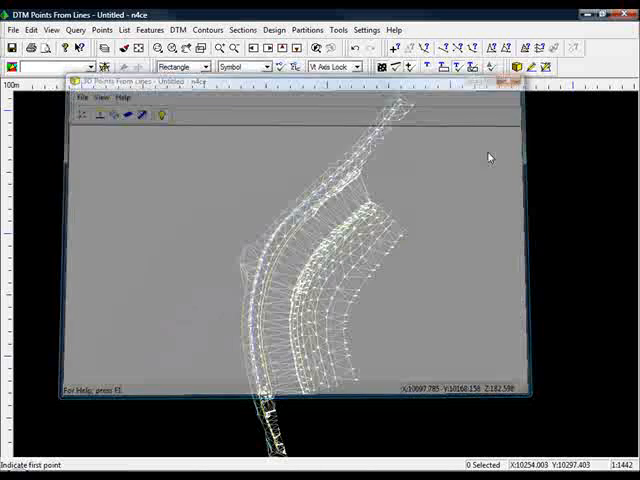
# - Set the plan view's CAD backcloth to None in the Backcloths dialog
pyautogui.click(178, 28)
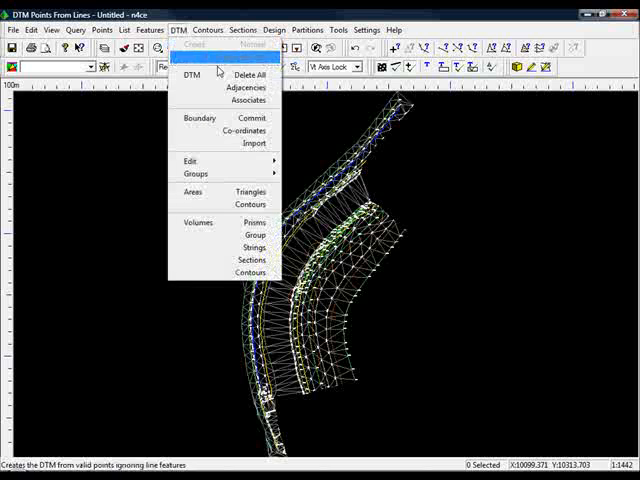
pyautogui.click(248, 74)
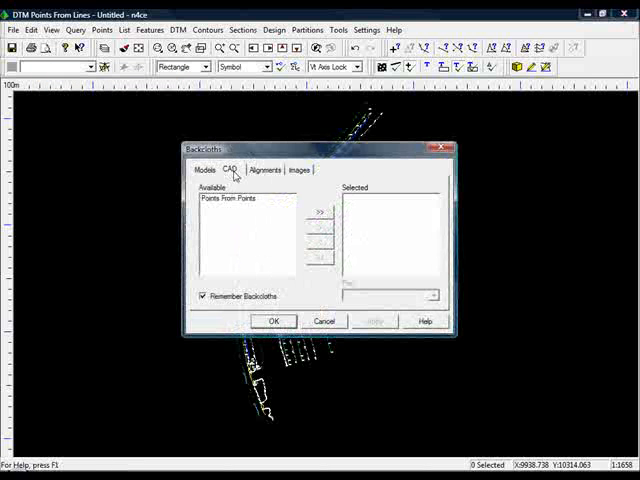
pyautogui.click(320, 212)
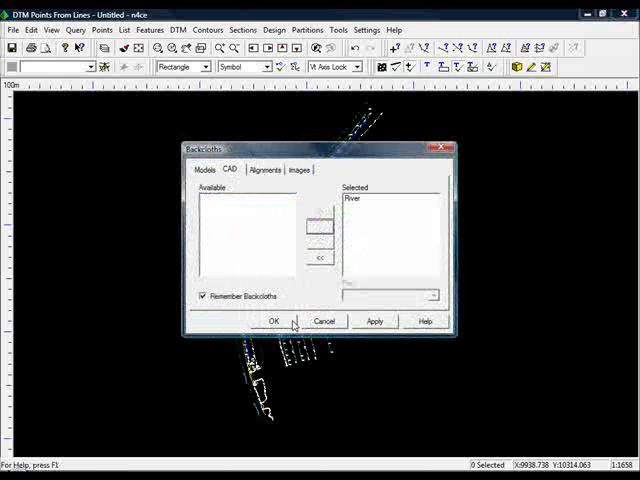
pyautogui.click(276, 320)
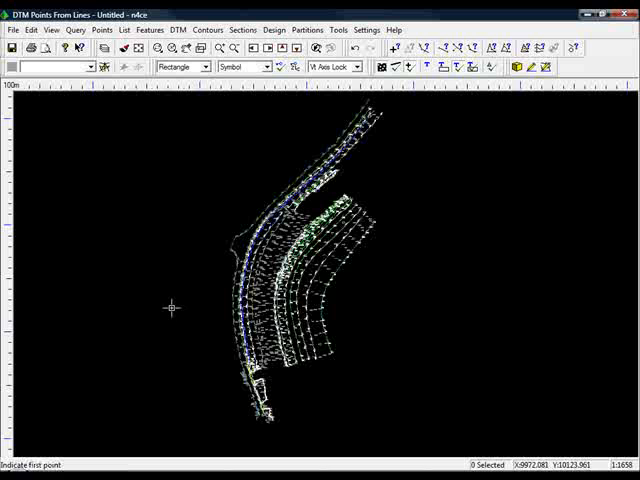
# - Generate symbol points numbered from 1000 with point code SL instead of layer codes
pyautogui.click(100, 28)
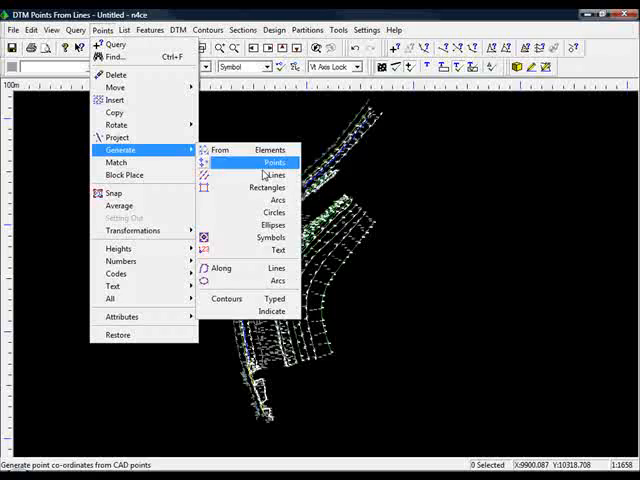
pyautogui.click(272, 236)
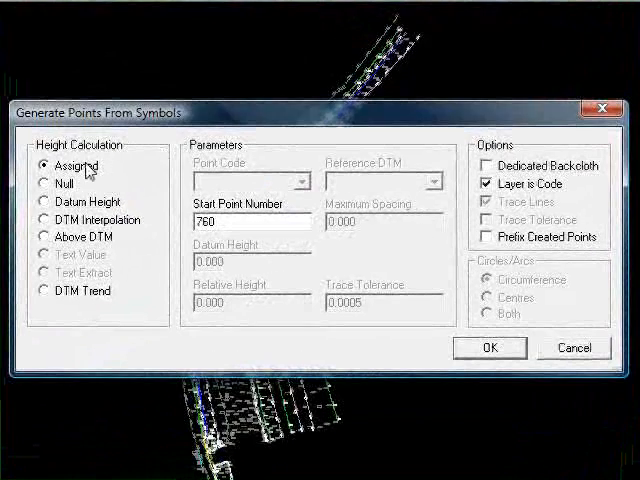
pyautogui.tripleClick(250, 224)
pyautogui.write('1000')
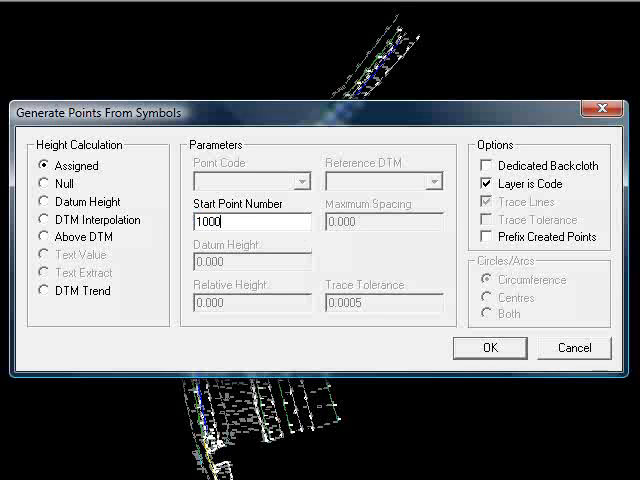
pyautogui.click(484, 184)
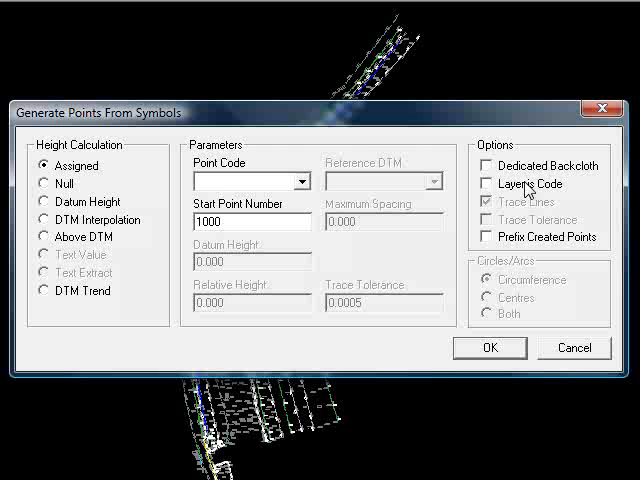
pyautogui.write('SL')
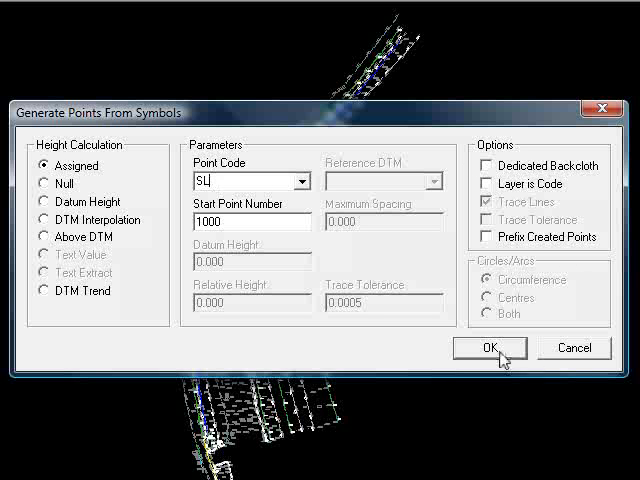
pyautogui.click(490, 348)
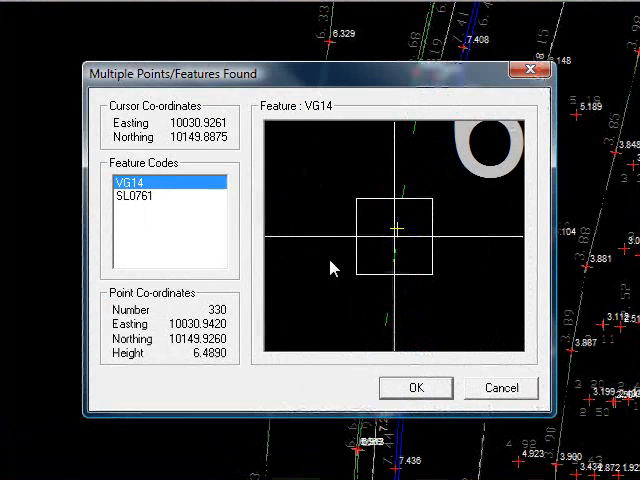
pyautogui.moveTo(472, 384)
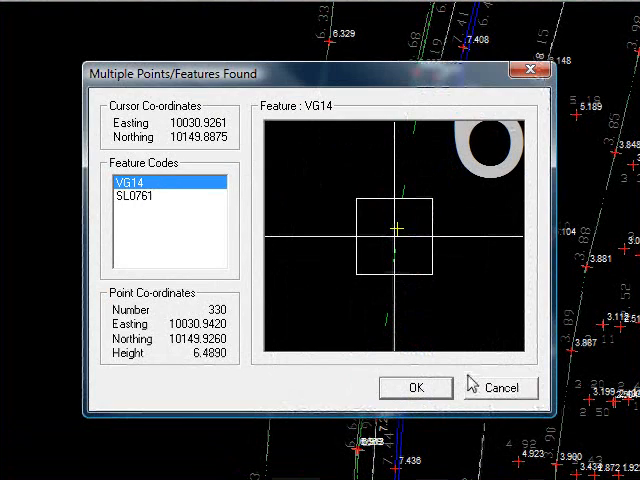
pyautogui.click(416, 388)
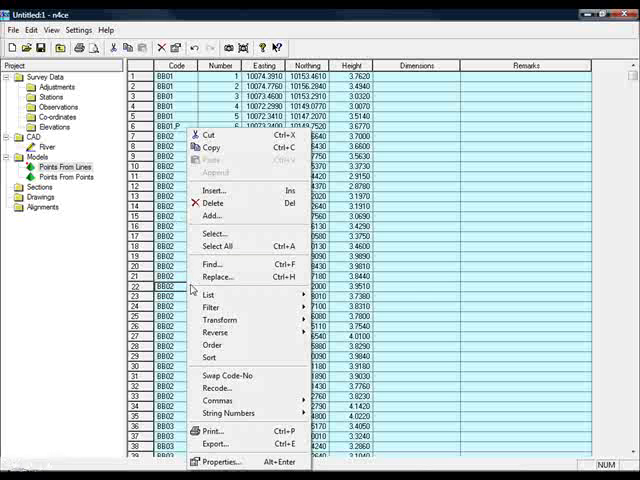
pyautogui.moveTo(210, 306)
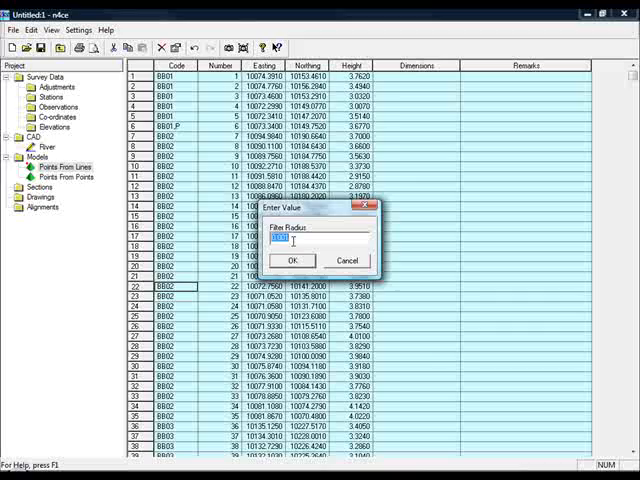
# - Apply the radius filter and review the marked duplicate rows among the SL points
pyautogui.click(292, 260)
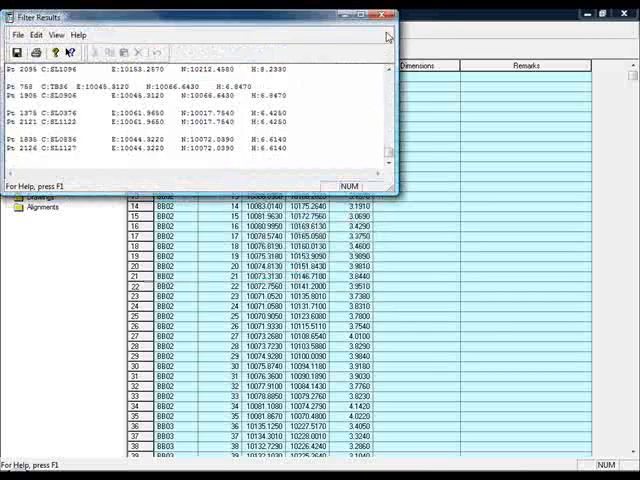
pyautogui.click(384, 12)
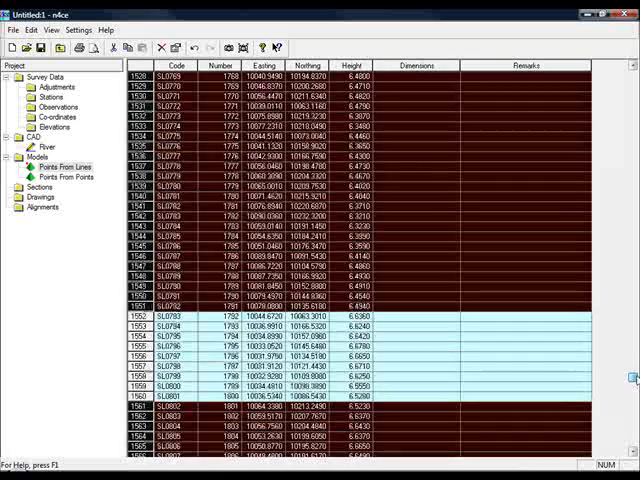
pyautogui.scroll(-3)
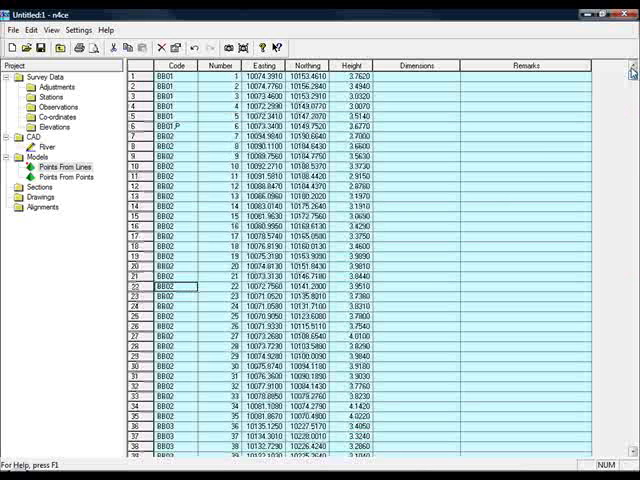
pyautogui.scroll(-3)
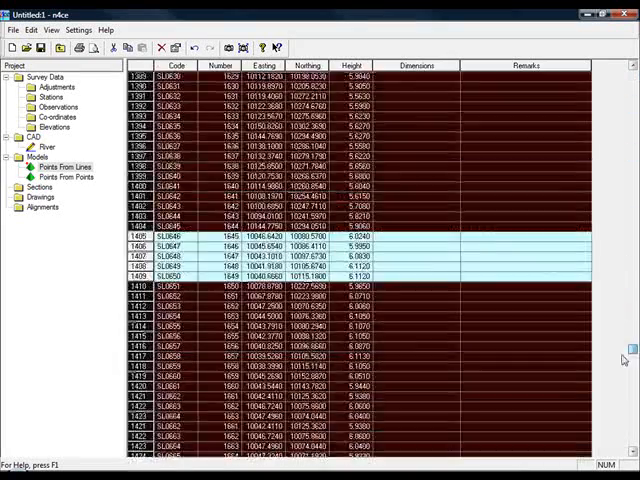
pyautogui.scroll(-3)
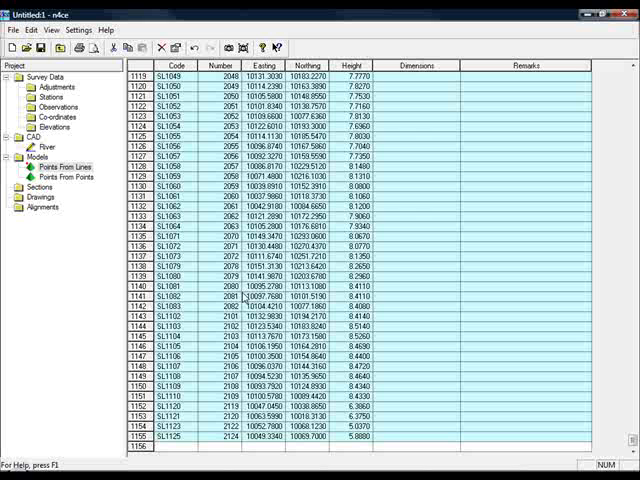
pyautogui.moveTo(268, 464)
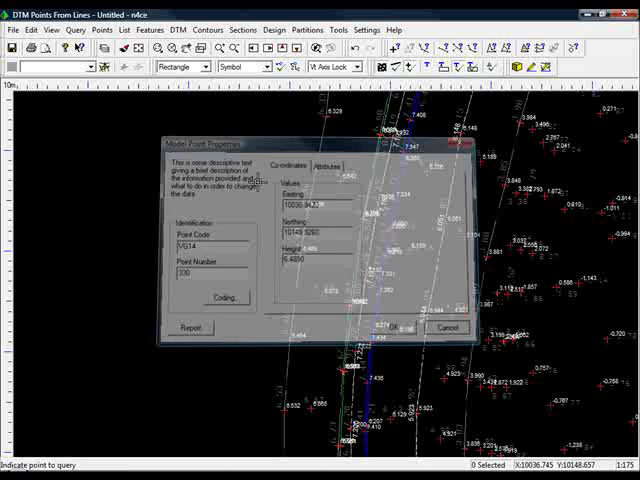
# - Close the queried point's details dialog to return to the plan view
pyautogui.click(448, 328)
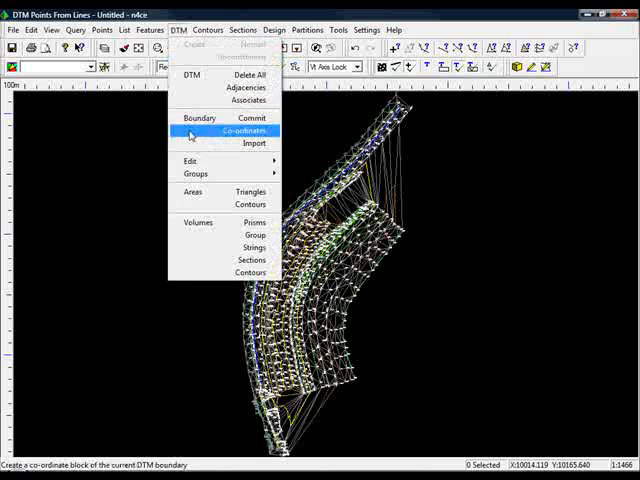
# - Start the DTM Boundary Co-ordinates command to copy the current boundary
pyautogui.click(236, 130)
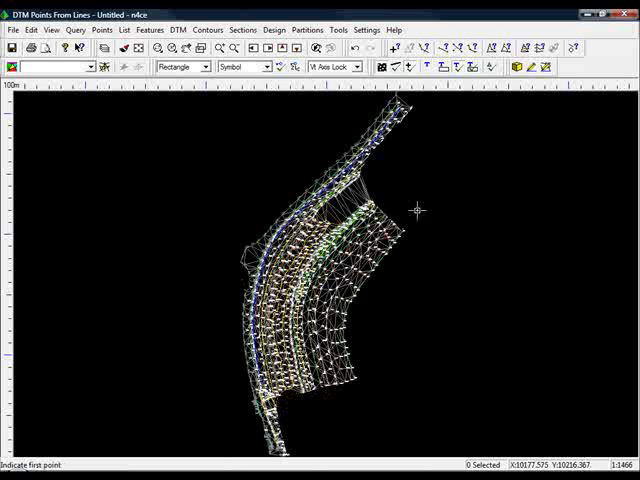
pyautogui.moveTo(392, 200)
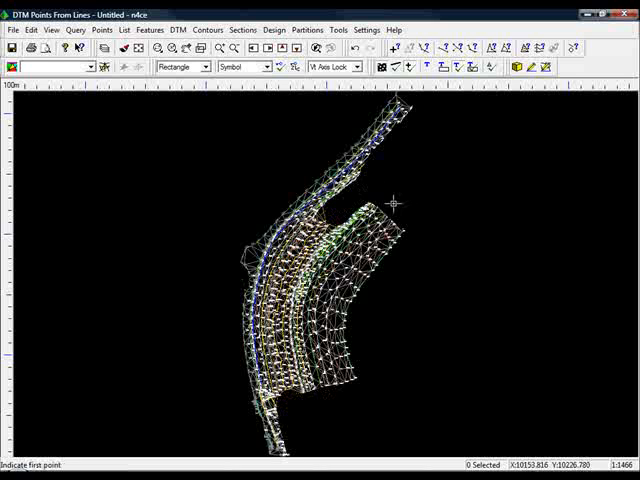